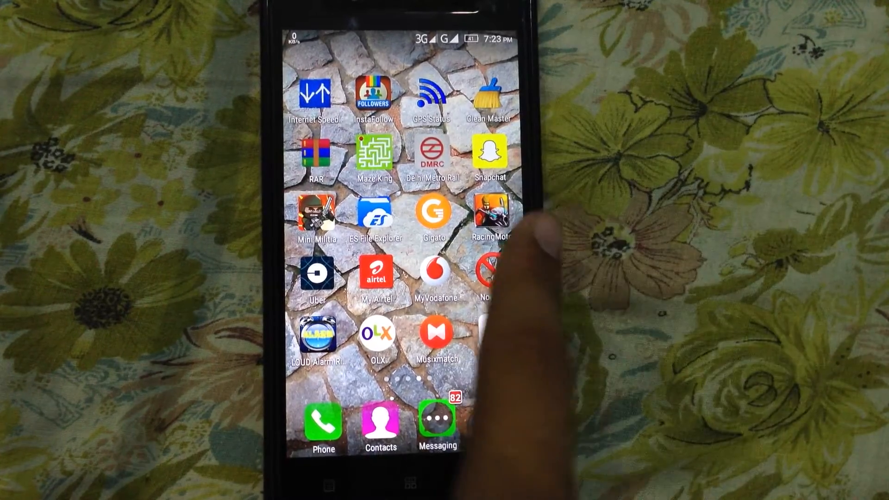
- Swipe across the home screens to reach the DroidVPN icon and launch it
{"action": "scroll", "scroll_direction": "left", "scroll_amount": 3}
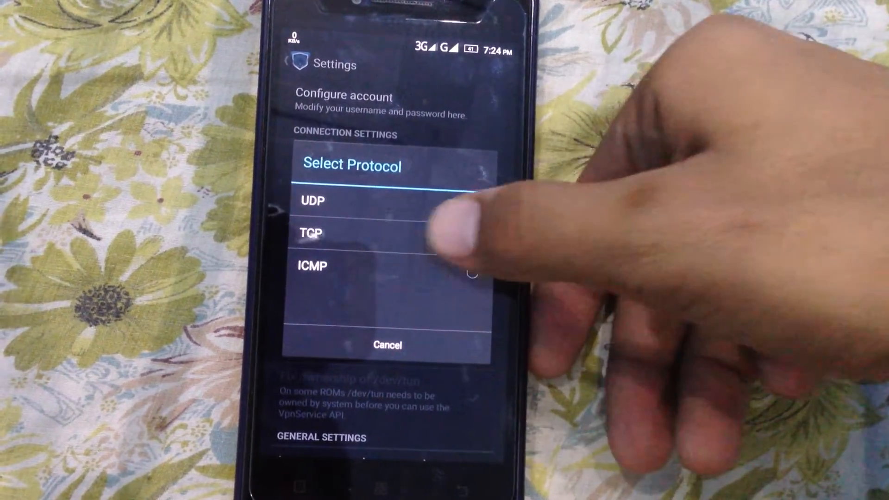
- Choose TCP in the Select Protocol dialog
{"action": "left_click", "coordinate": [311, 233]}
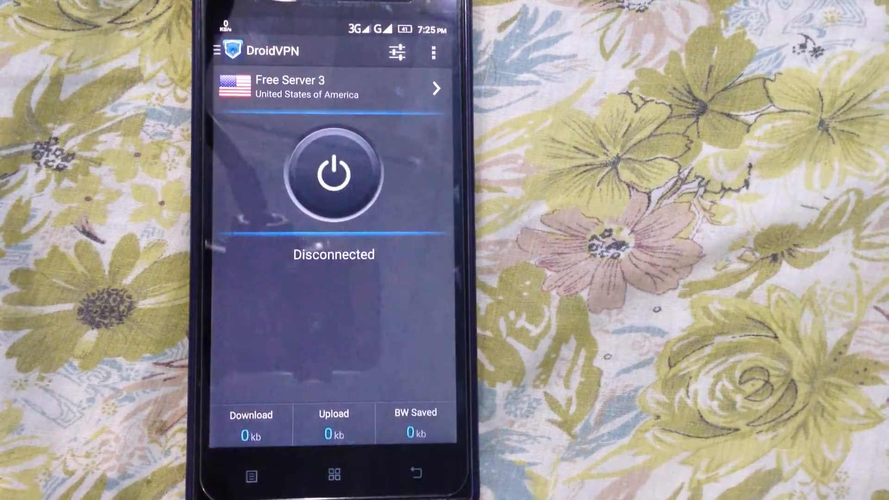
- Select Free Server 3 (United States) from the server list
{"action": "left_click", "coordinate": [333, 88]}
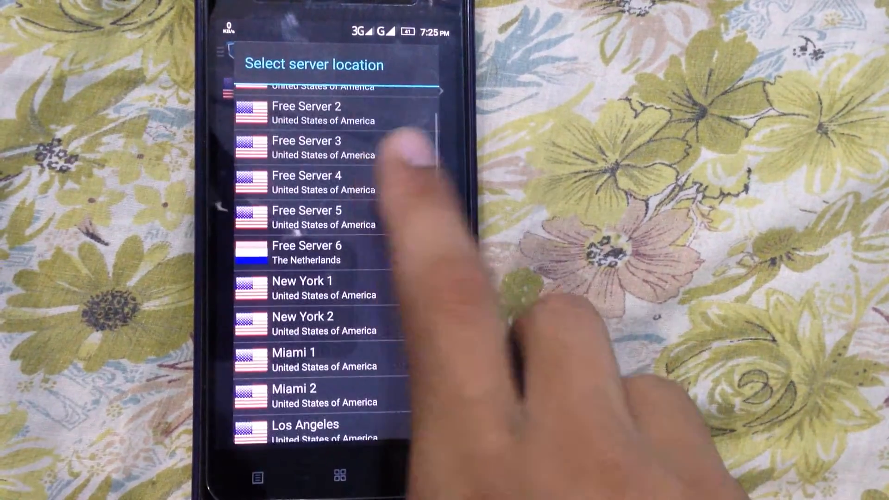
{"action": "left_click", "coordinate": [306, 147]}
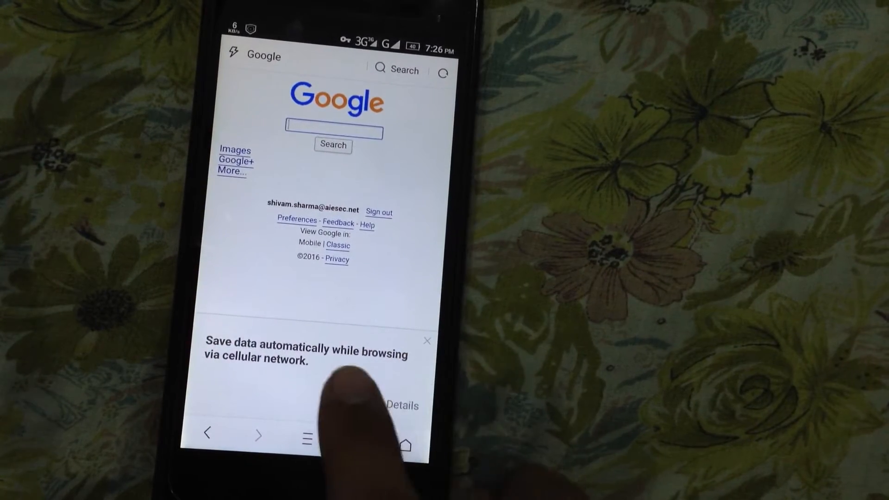
- Enter a new address starting with 'you' in the address bar to load another site
{"action": "left_click", "coordinate": [397, 69]}
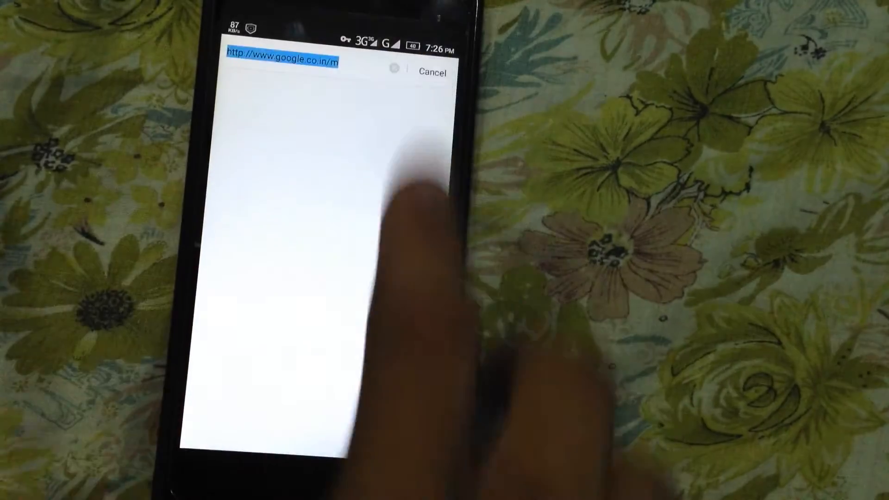
{"action": "type", "text": "you"}
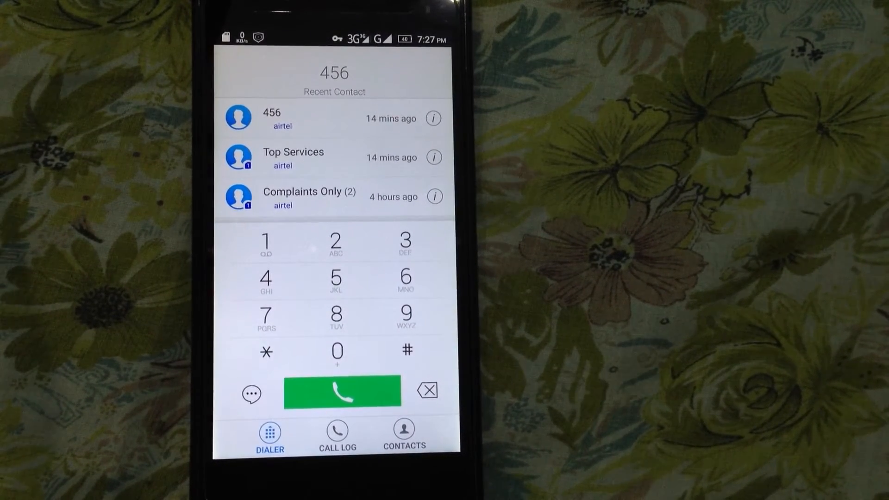
- Dial the USSD balance code on the airtel SIM and dismiss the Rs.0.00 balance popup
{"action": "left_click", "coordinate": [266, 352]}
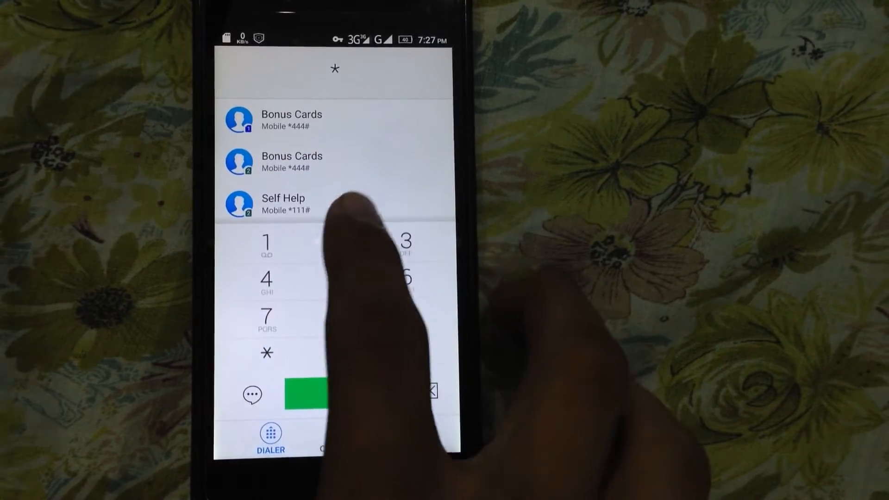
{"action": "left_click", "coordinate": [267, 244]}
{"action": "type", "text": "456"}
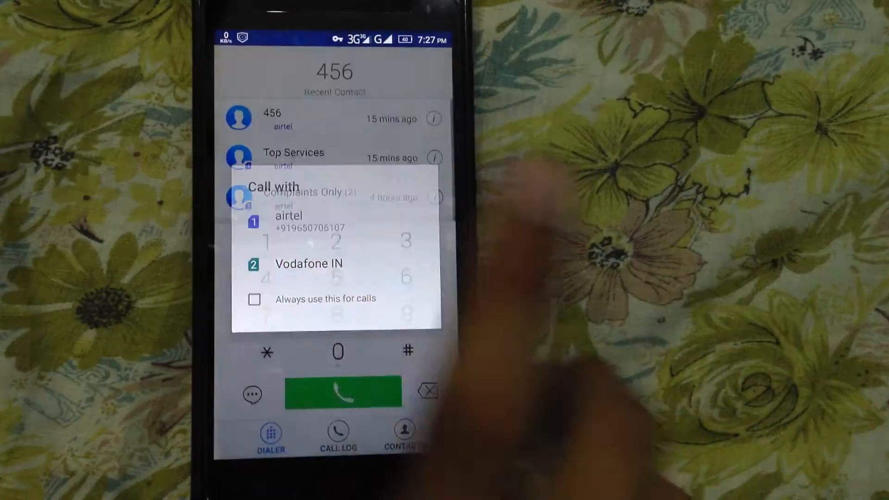
{"action": "left_click", "coordinate": [287, 216]}
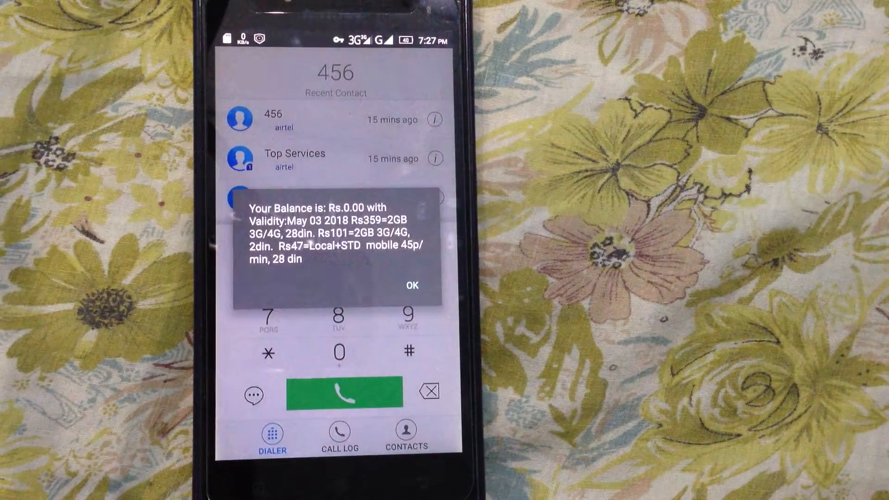
{"action": "left_click", "coordinate": [410, 285]}
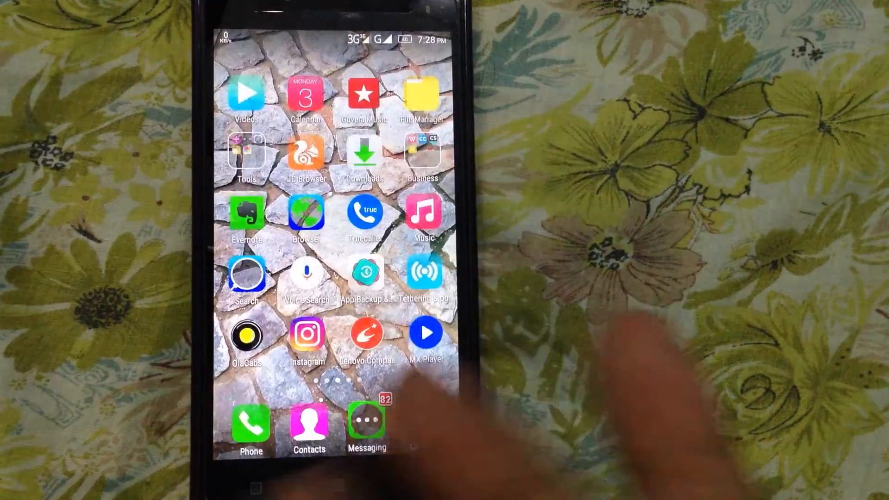
- Launch UC Browser from the home screen and load the Google homepage via its shortcut
{"action": "left_click", "coordinate": [307, 156]}
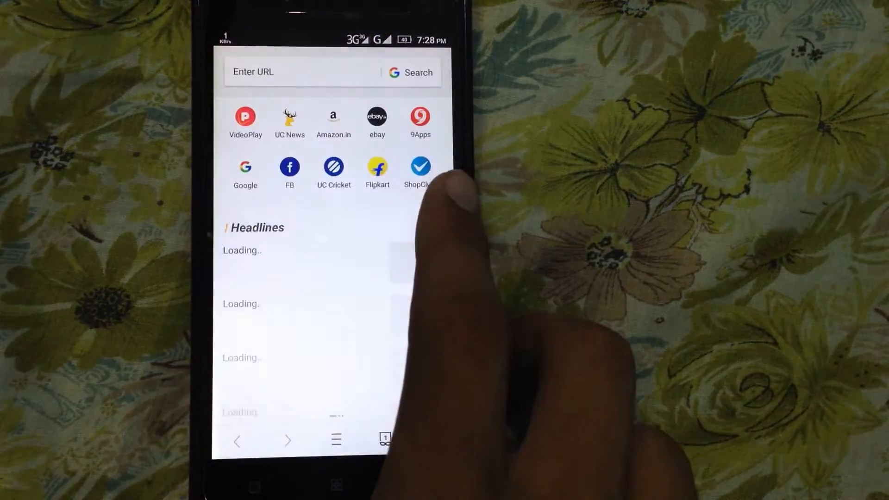
{"action": "left_click", "coordinate": [245, 167]}
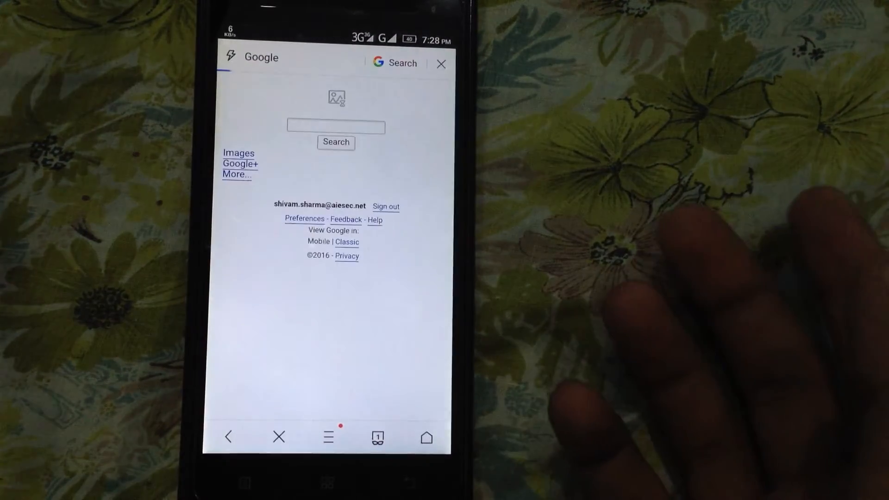